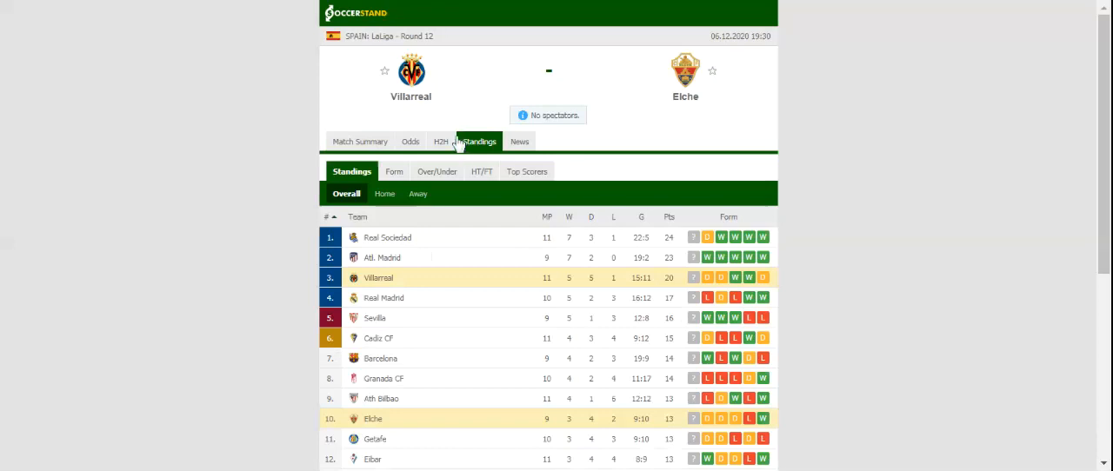
Open the H2H tab to list Villarreal's and Elche's last five matches.
left_click(440, 141)
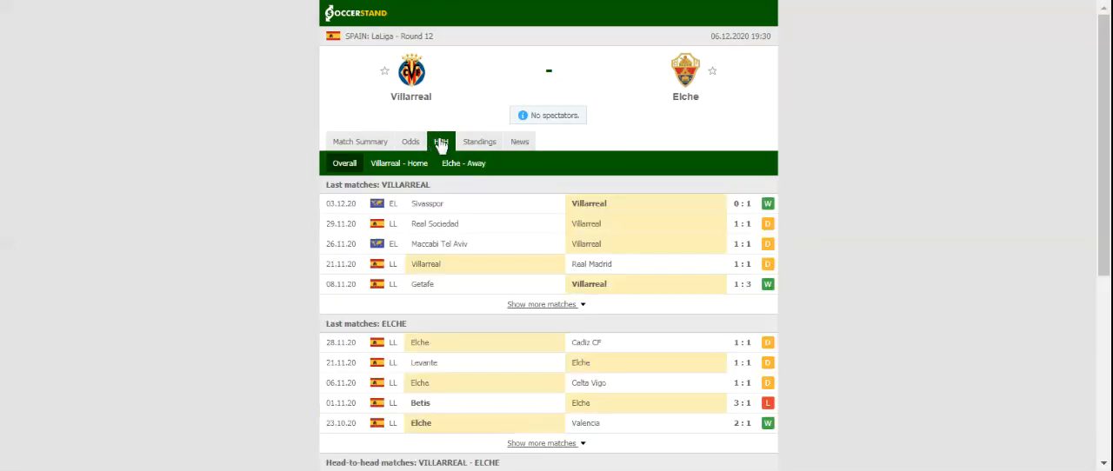